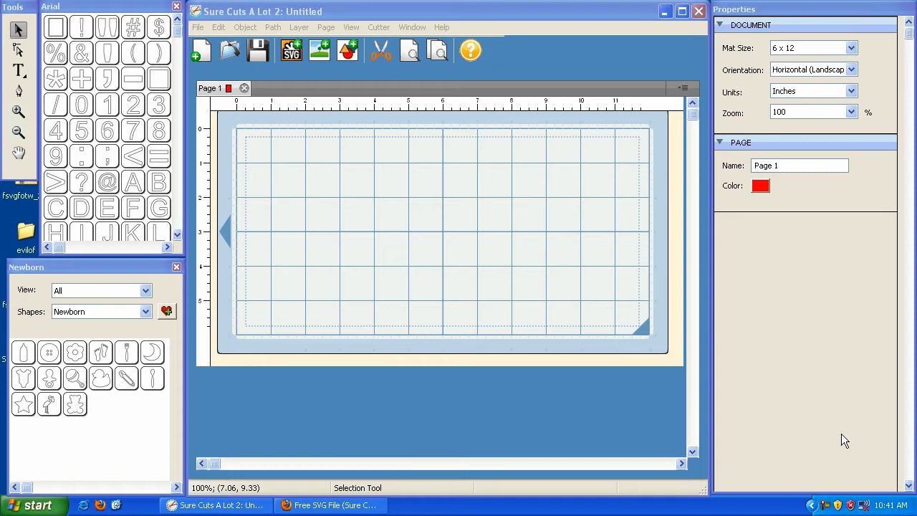
pyautogui.moveTo(757, 306)
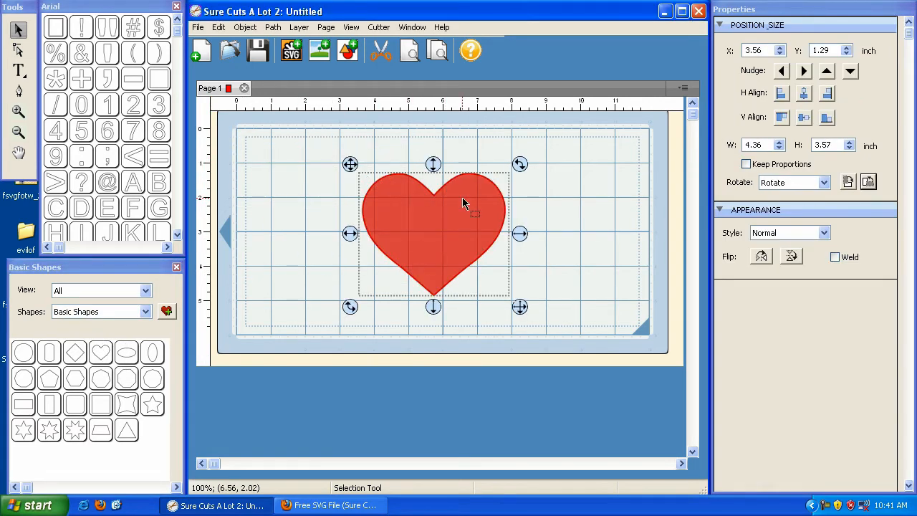
pyautogui.moveTo(848, 181)
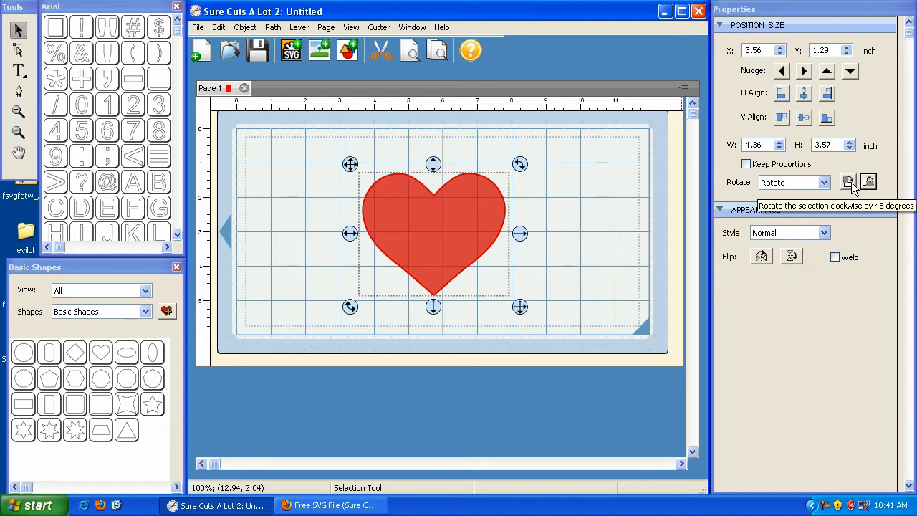
# Rotate the red heart 45° clockwise and select it for removal from the mat.
pyautogui.click(849, 182)
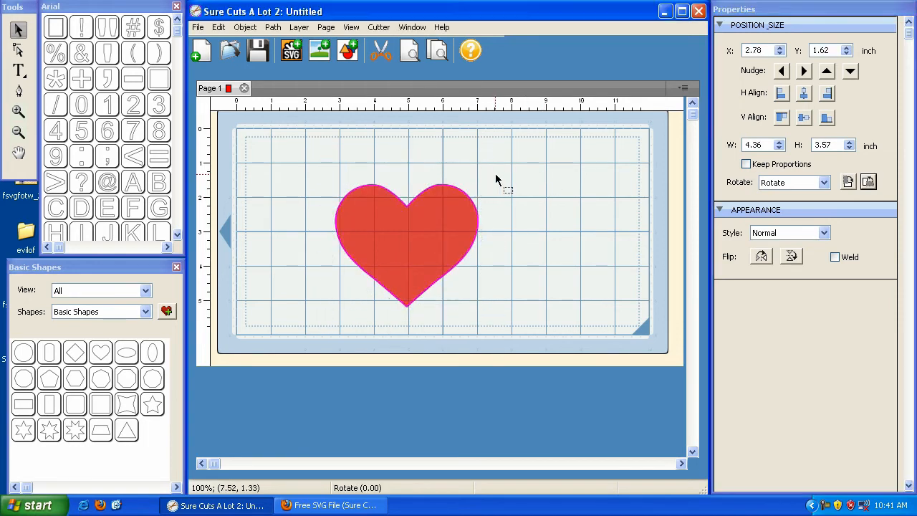
pyautogui.click(407, 244)
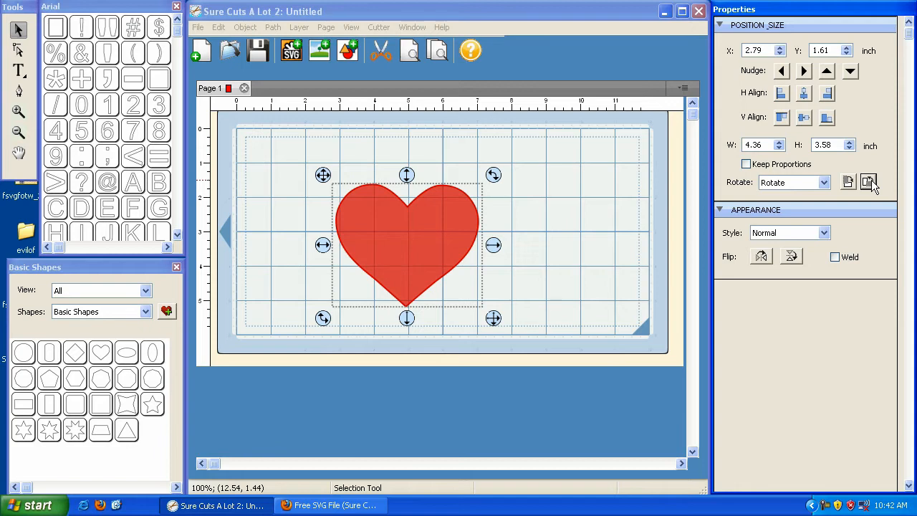
pyautogui.moveTo(579, 208)
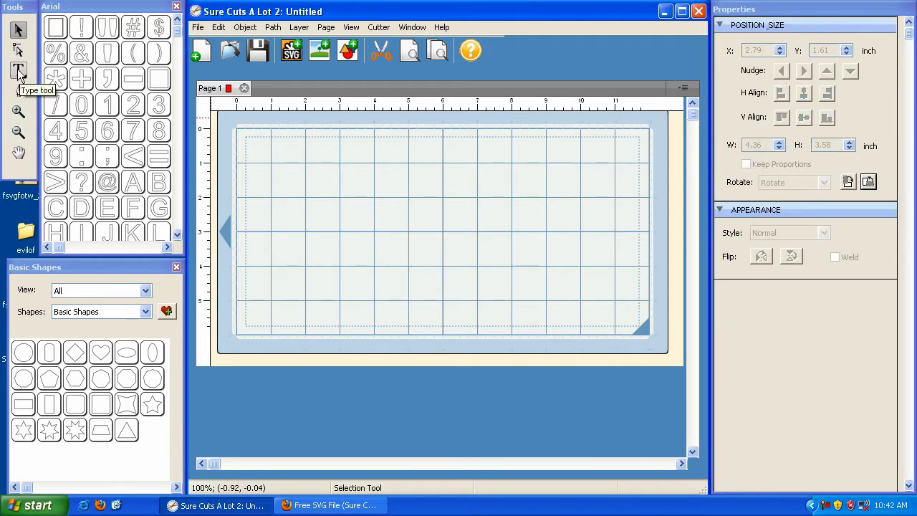
# Load the Evil Of Frankenstein .ttf font from the evilof folder via the Type tool.
pyautogui.click(18, 71)
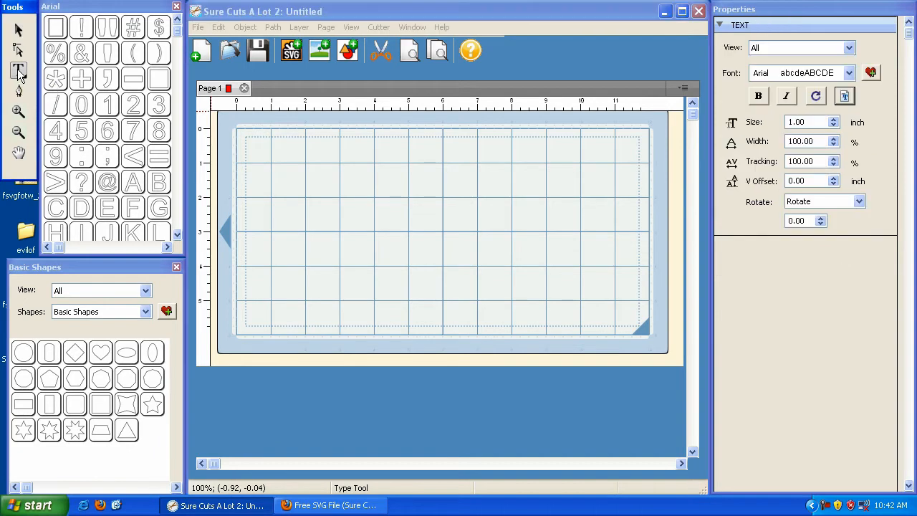
pyautogui.moveTo(844, 96)
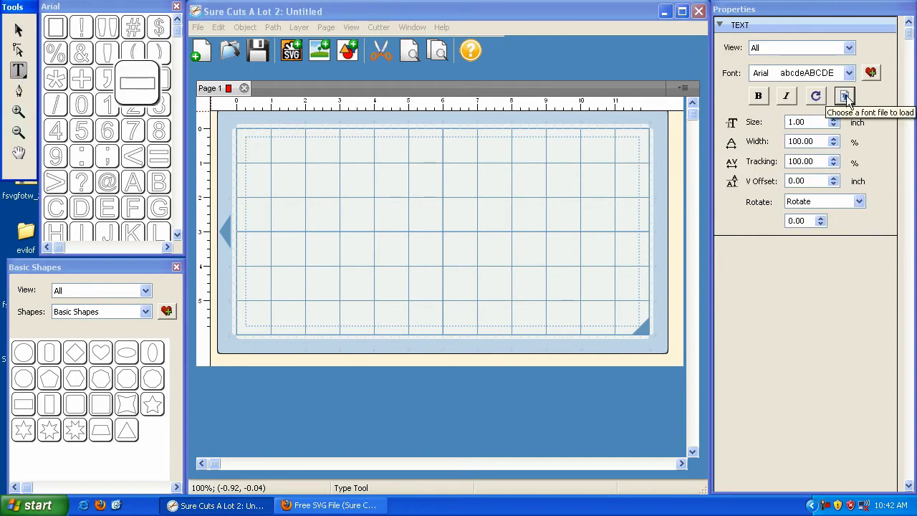
pyautogui.click(844, 96)
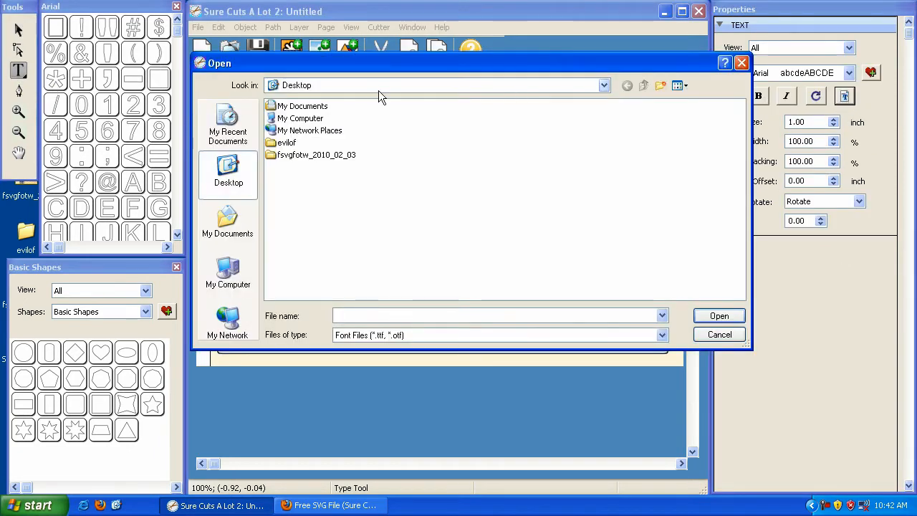
pyautogui.moveTo(292, 151)
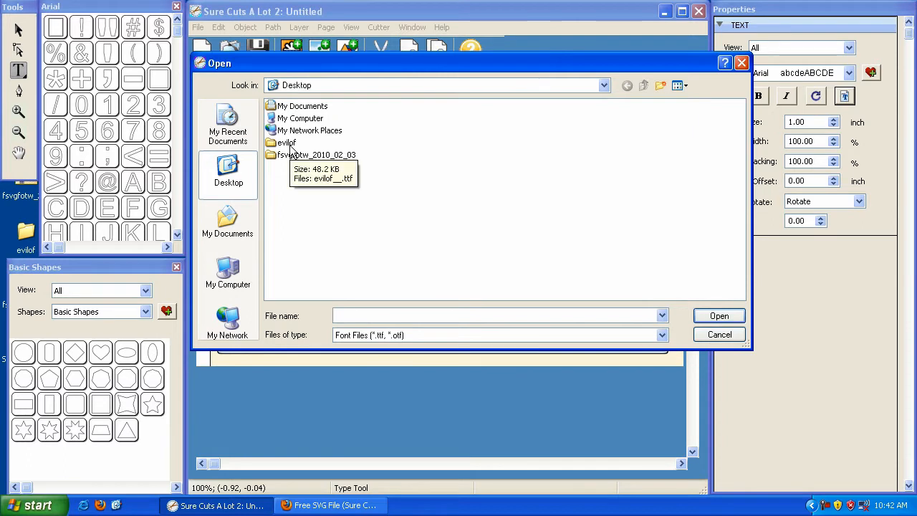
pyautogui.click(495, 315)
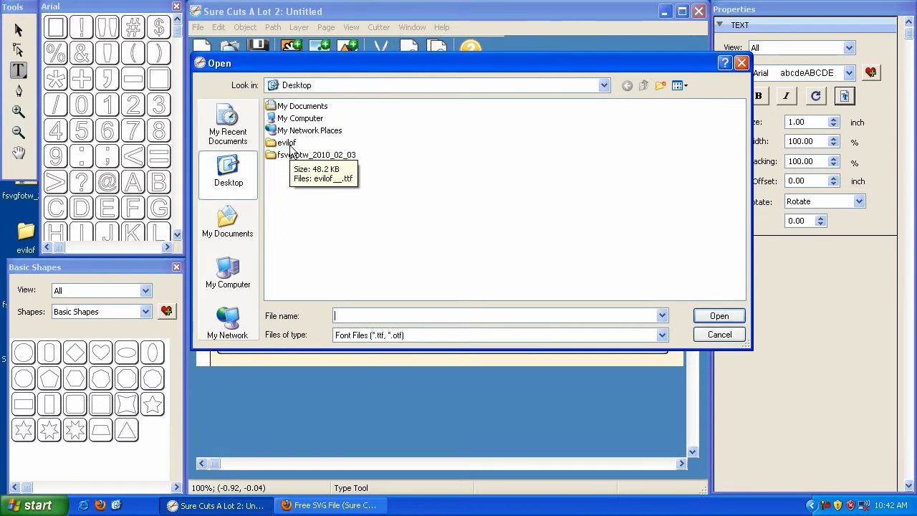
pyautogui.doubleClick(286, 144)
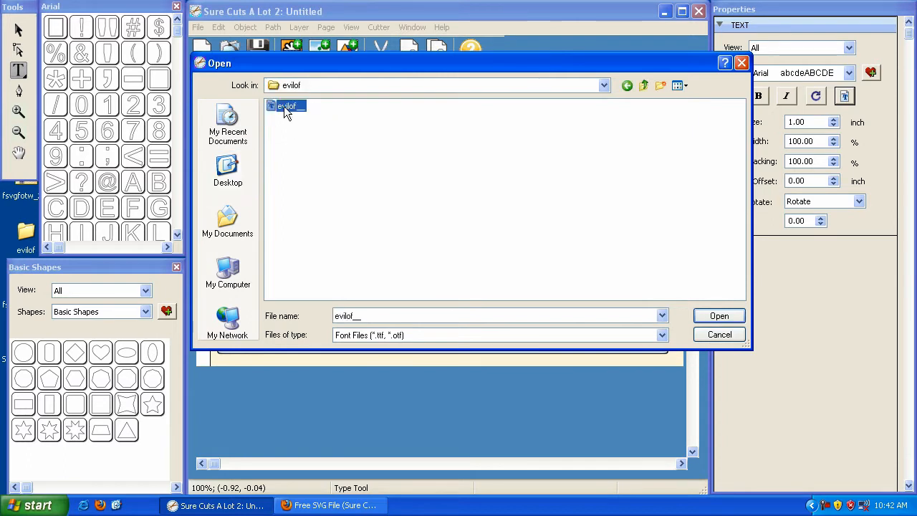
pyautogui.moveTo(275, 107)
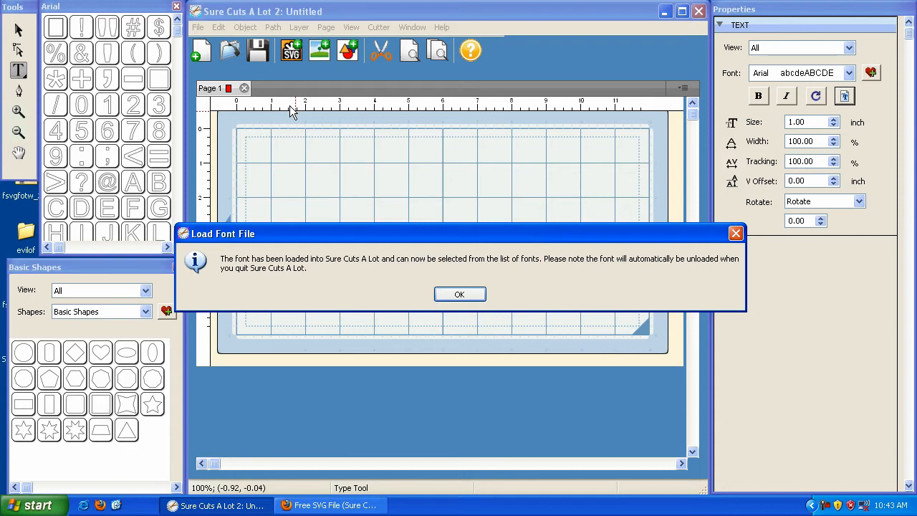
# Confirm the font loaded and show it in the list of available fonts.
pyautogui.click(459, 294)
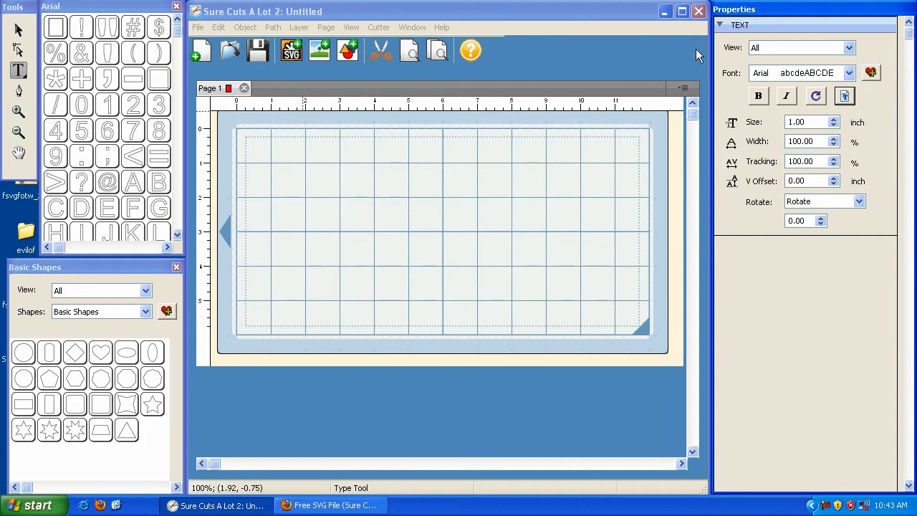
pyautogui.click(850, 72)
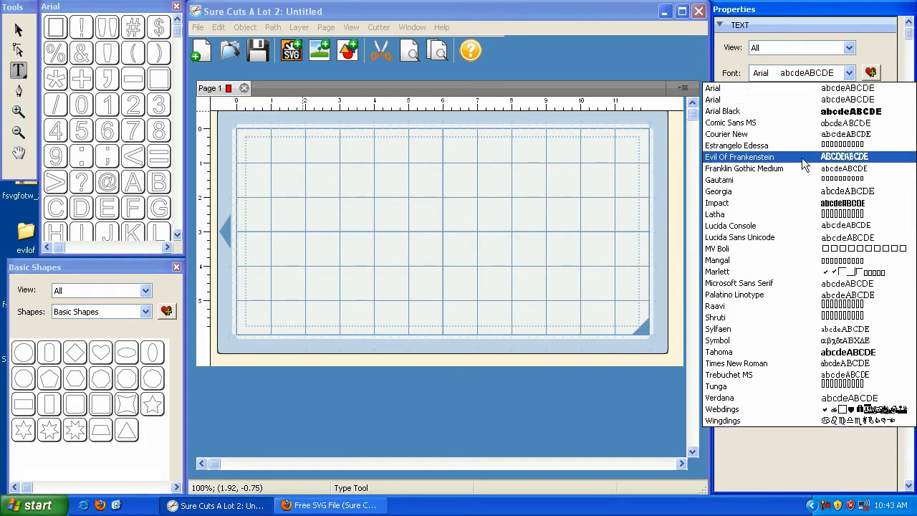
# Write the word EVIL on the mat in the Evil Of Frankenstein font and select it.
pyautogui.click(739, 157)
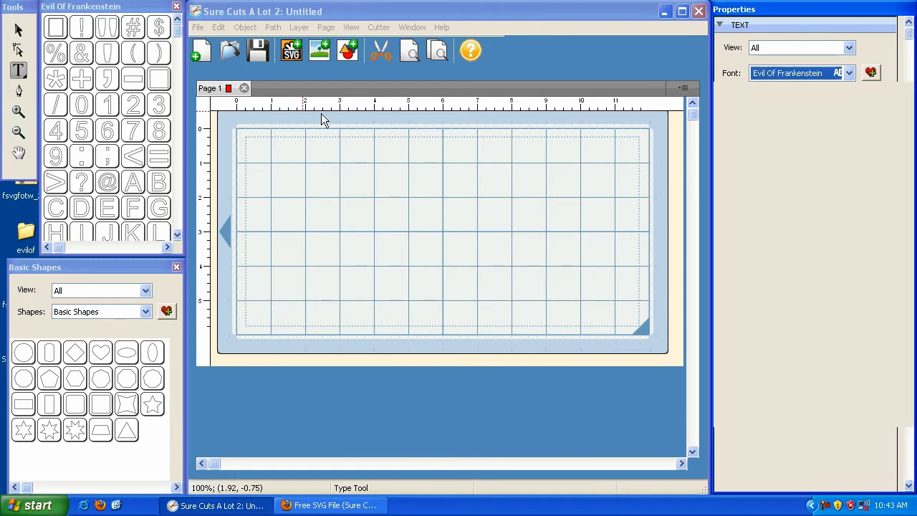
pyautogui.click(294, 200)
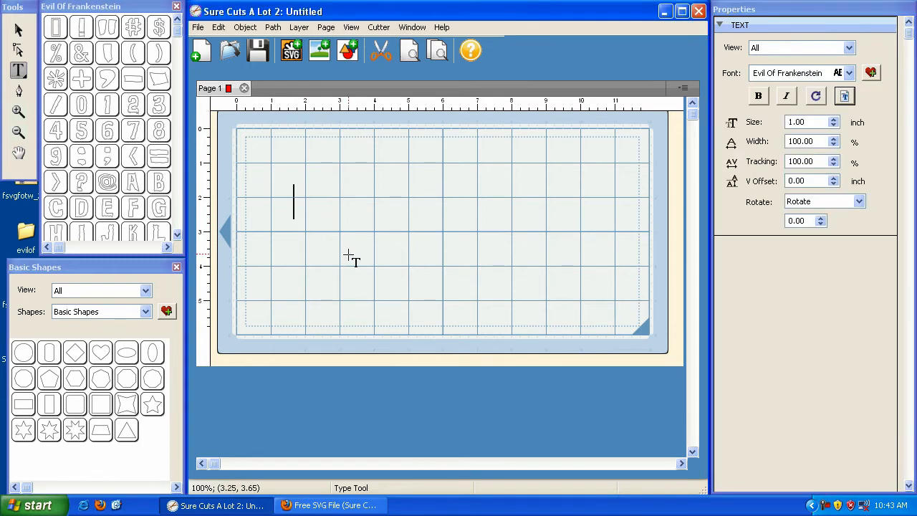
pyautogui.write('EVIL')
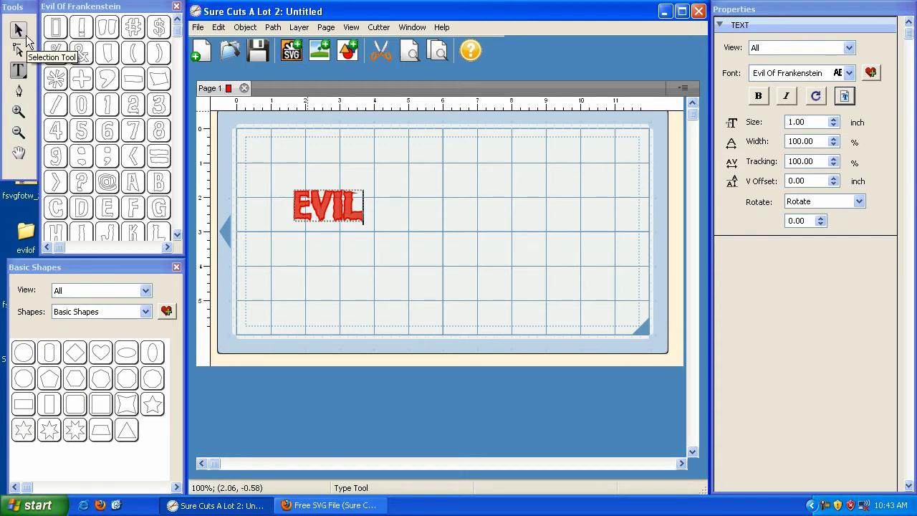
pyautogui.click(17, 29)
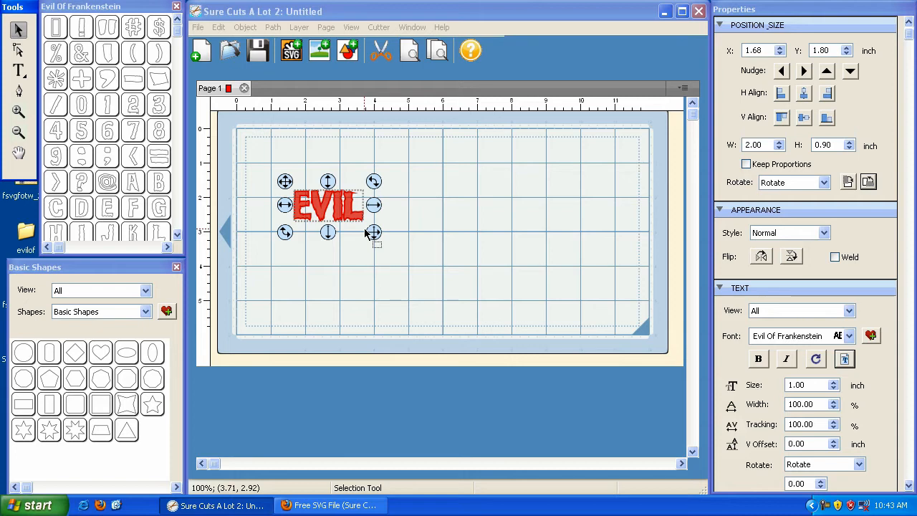
pyautogui.moveTo(285, 180)
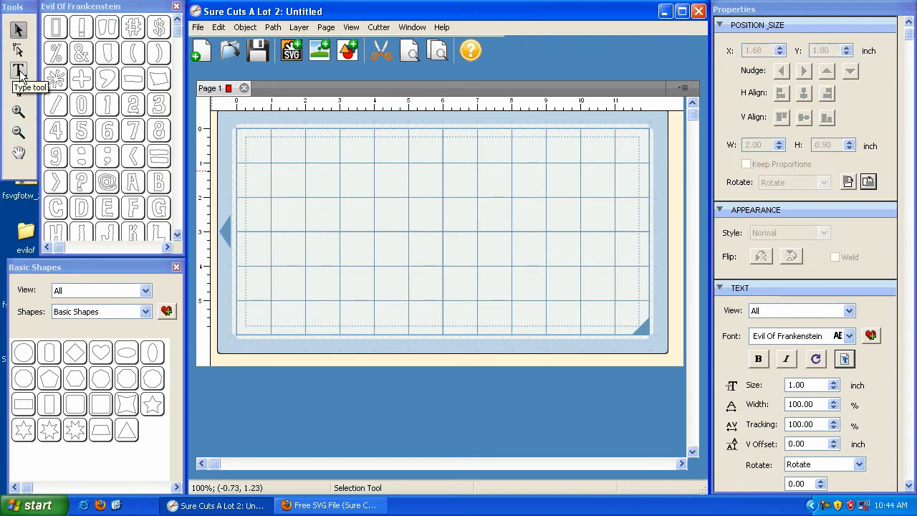
# Set the lettering font to Palatino Linotype from the Type tool's font list.
pyautogui.click(19, 70)
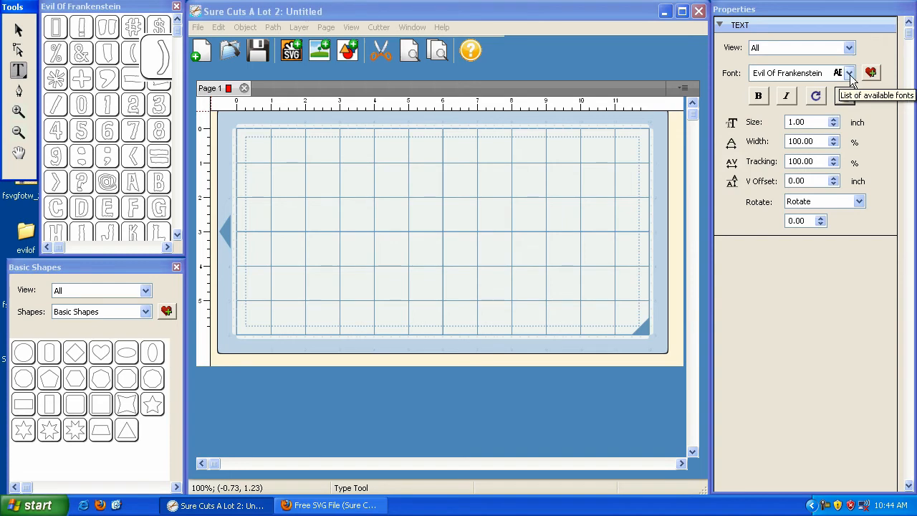
pyautogui.click(850, 73)
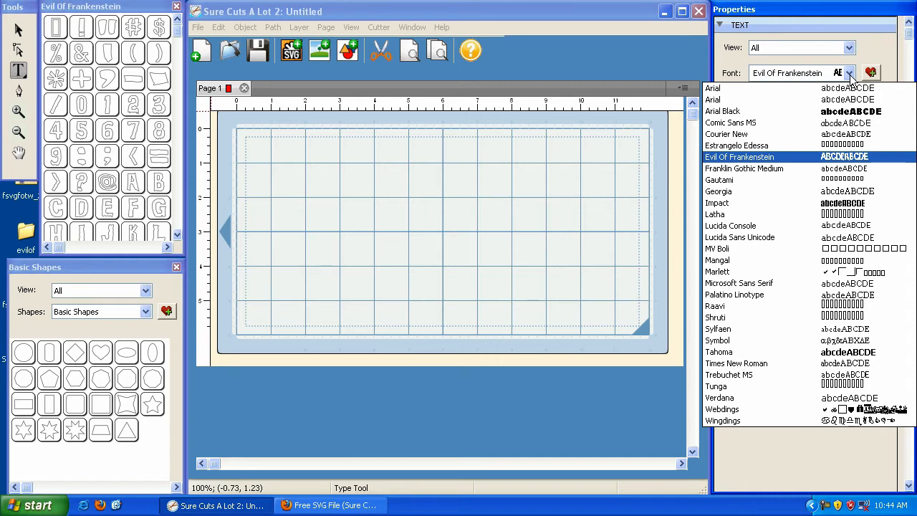
pyautogui.click(733, 295)
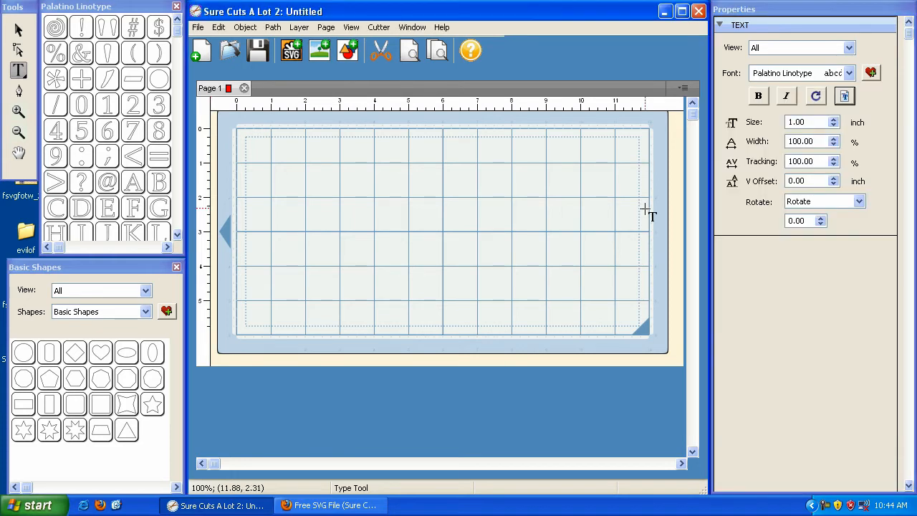
pyautogui.moveTo(556, 155)
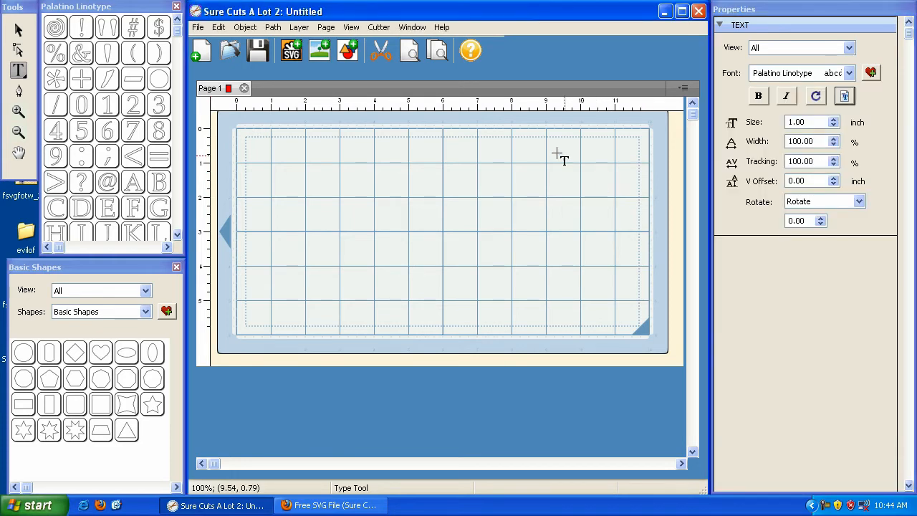
# Preview mindys_frame.svg in the fsvgfotw_2010_02_03 folder, then cancel without importing it.
pyautogui.click(198, 27)
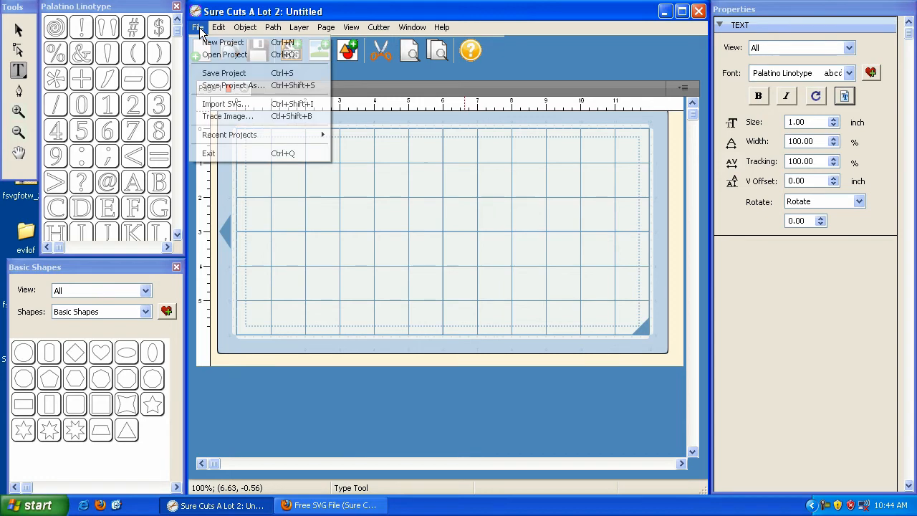
pyautogui.click(224, 55)
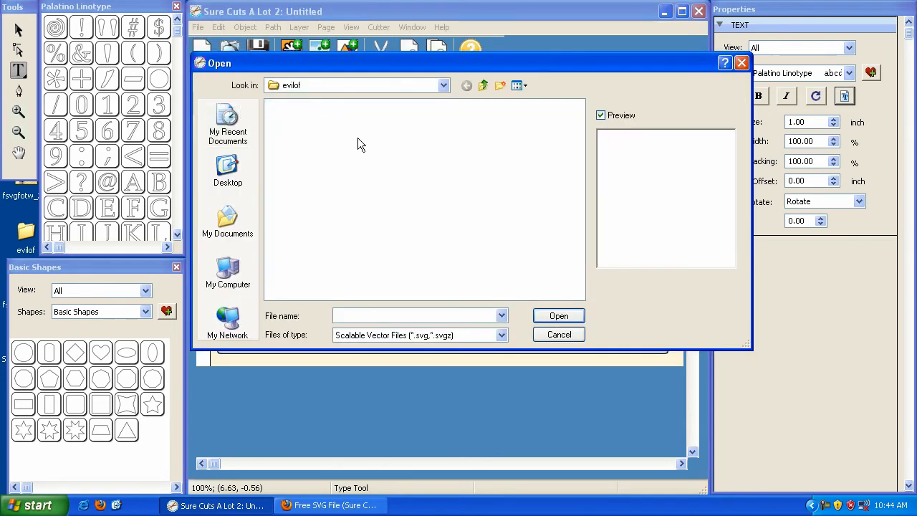
pyautogui.click(228, 175)
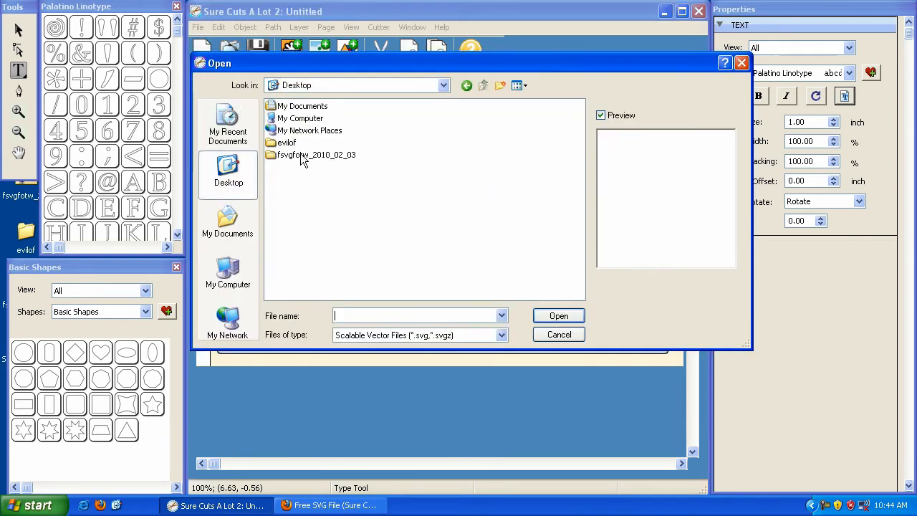
pyautogui.moveTo(316, 155)
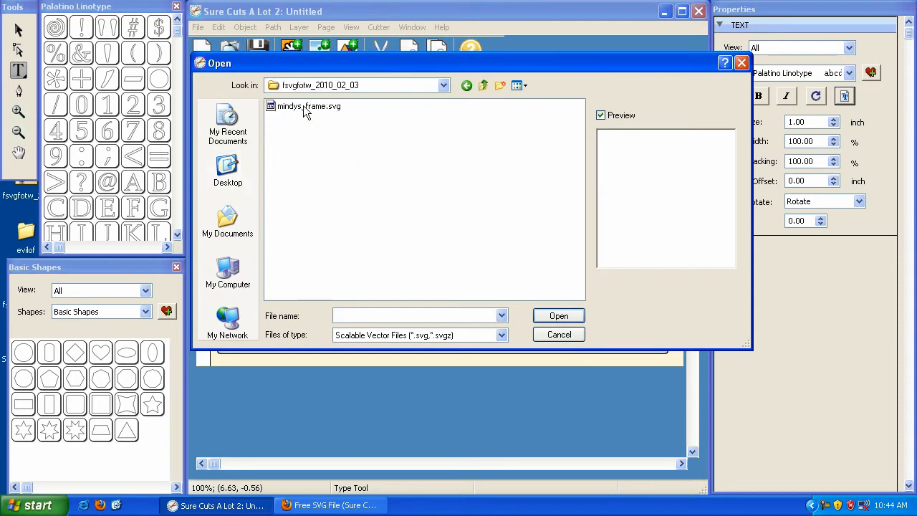
pyautogui.click(310, 106)
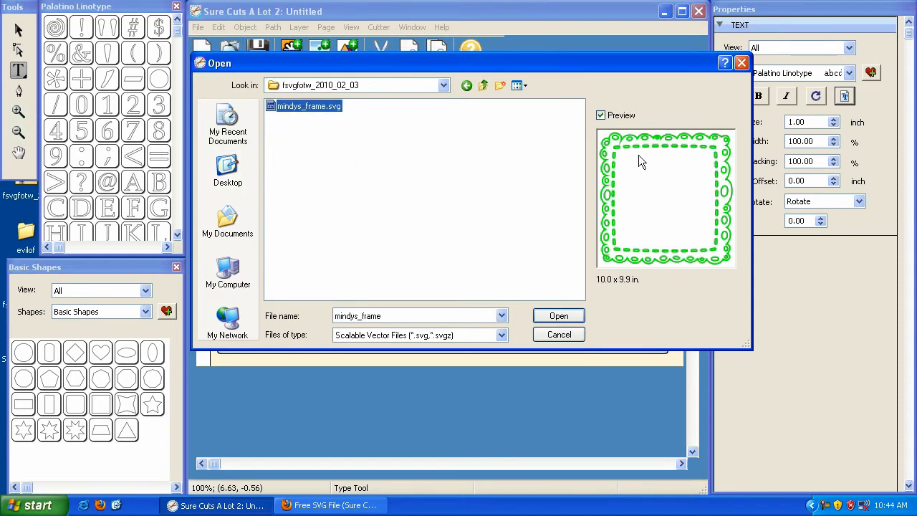
pyautogui.moveTo(622, 149)
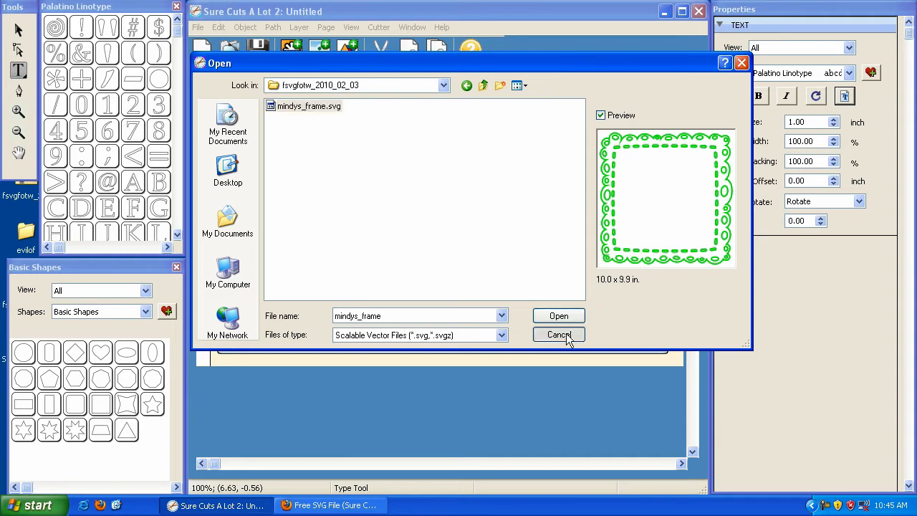
pyautogui.click(559, 336)
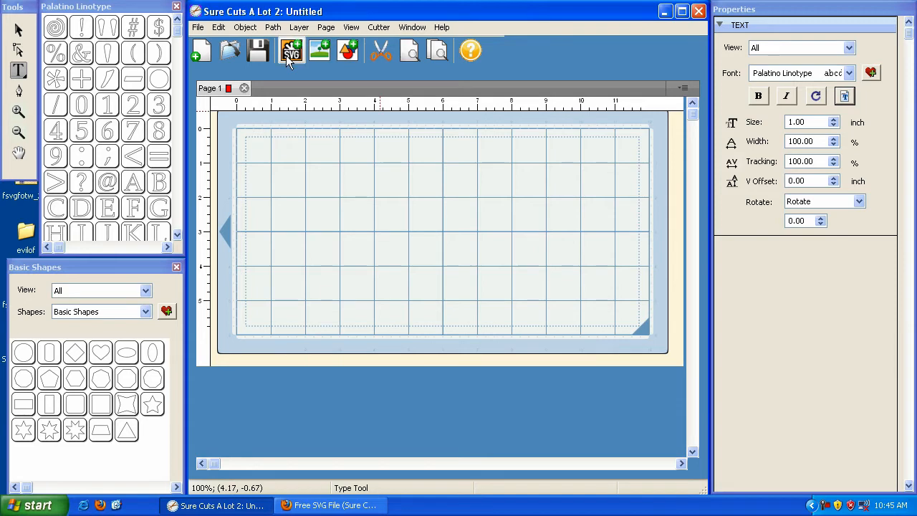
pyautogui.click(200, 51)
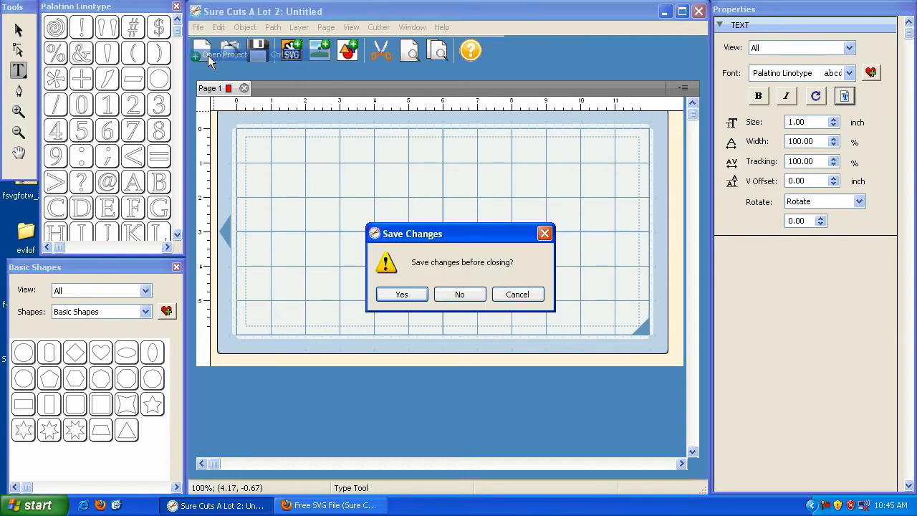
pyautogui.click(459, 293)
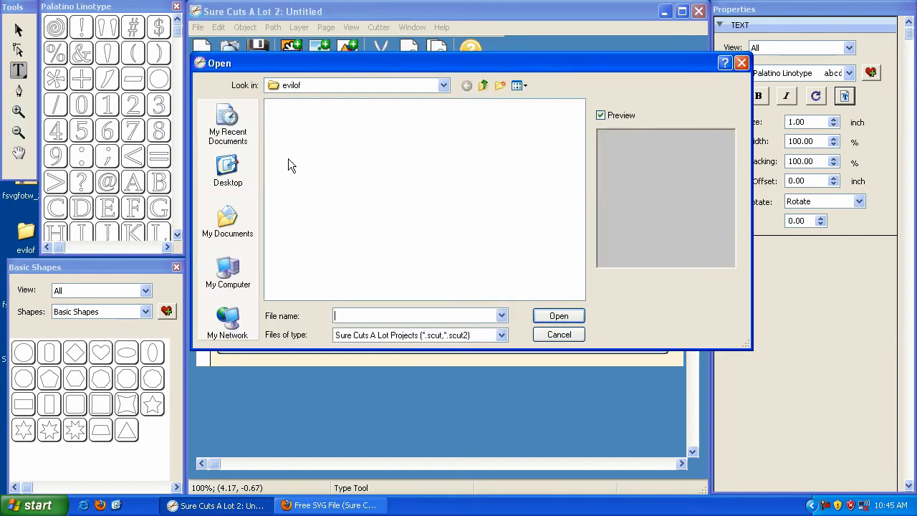
pyautogui.click(226, 169)
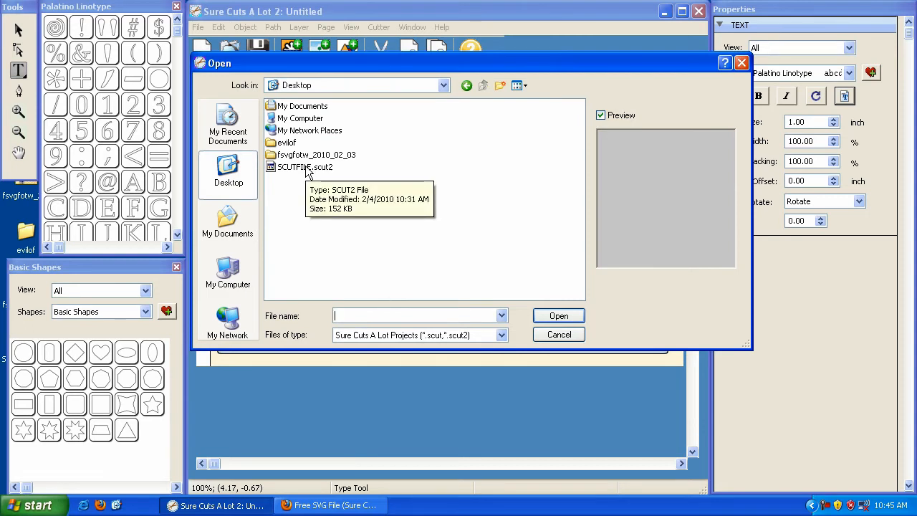
pyautogui.click(303, 166)
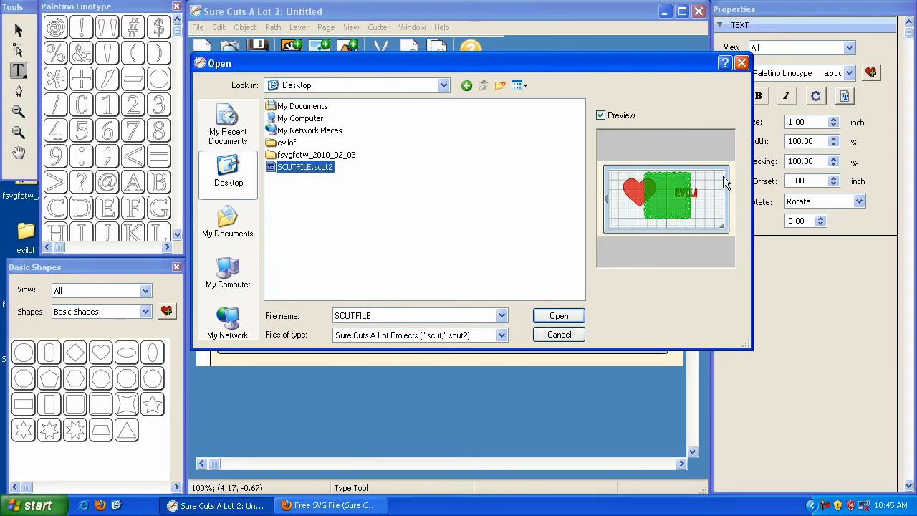
pyautogui.moveTo(633, 178)
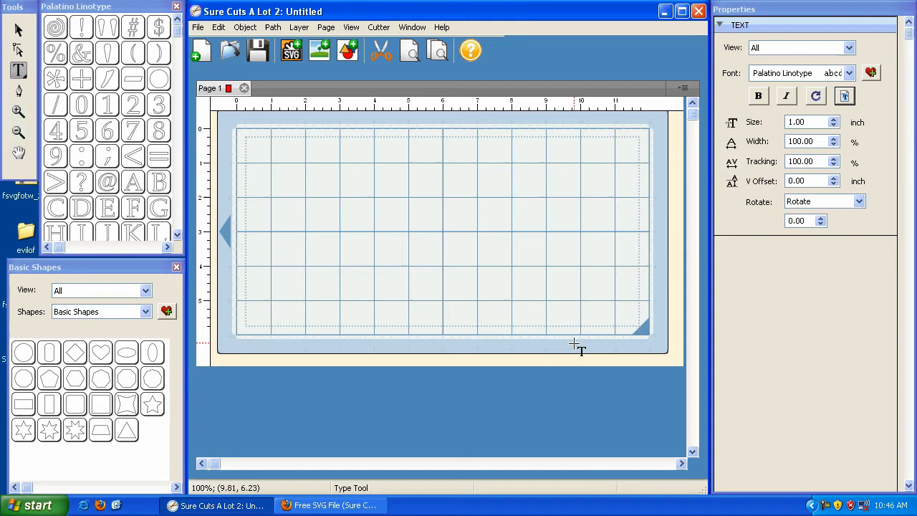
# Browse the shape libraries list, switching from Basic Shapes to Beach.
pyautogui.click(146, 311)
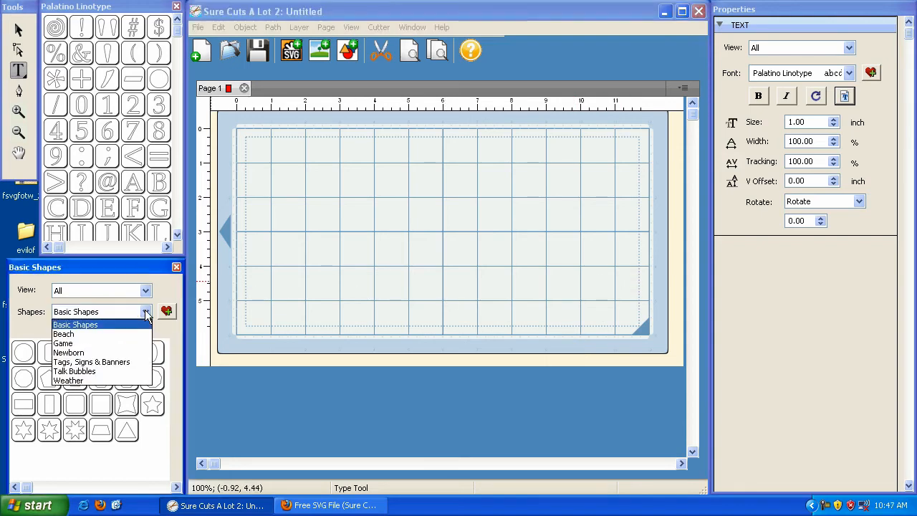
pyautogui.moveTo(63, 335)
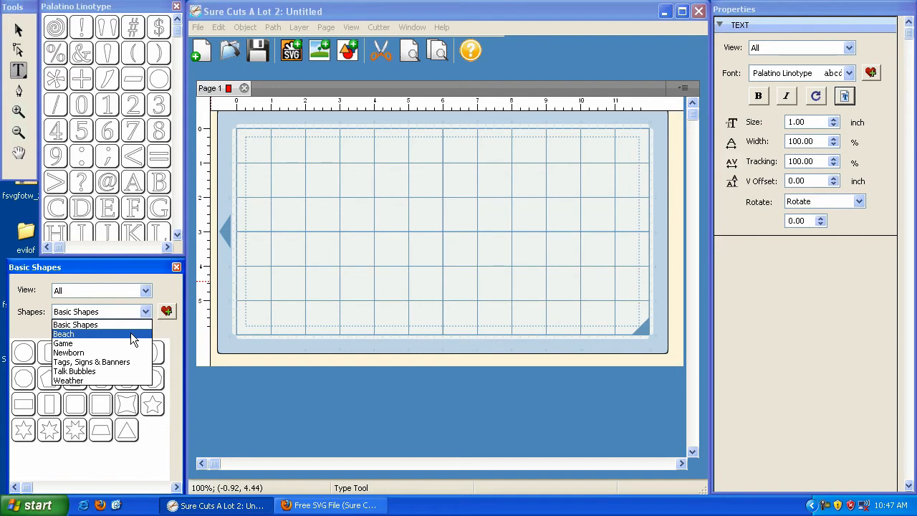
pyautogui.click(68, 353)
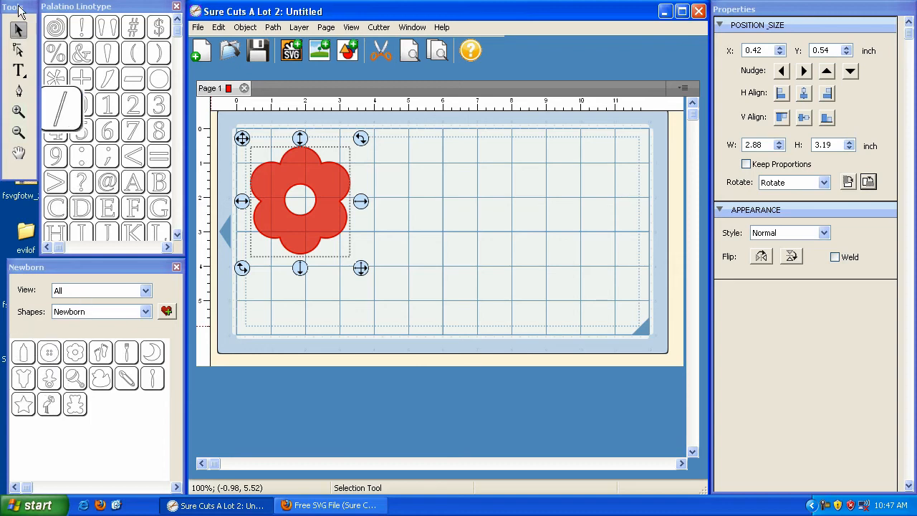
# Nudge the red flower right and down, then pull a lower-right petal outward with the Shape Tool.
pyautogui.click(19, 70)
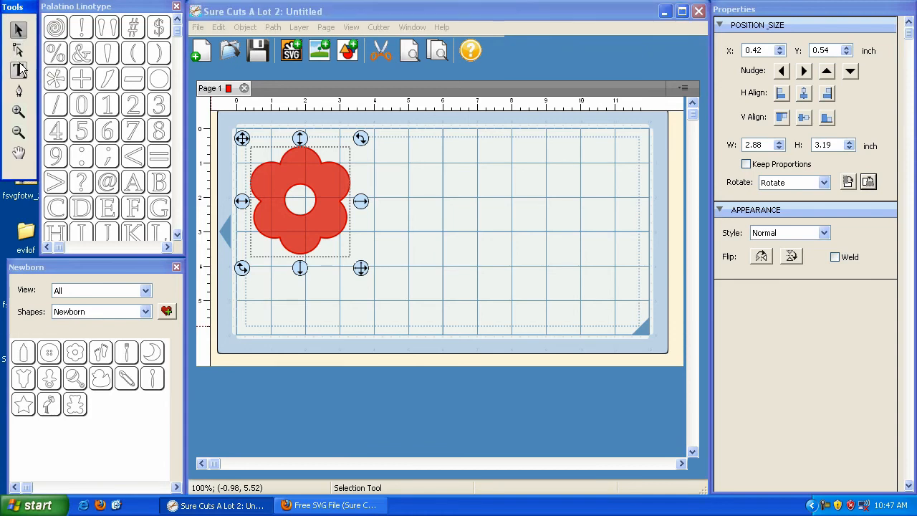
pyautogui.moveTo(19, 50)
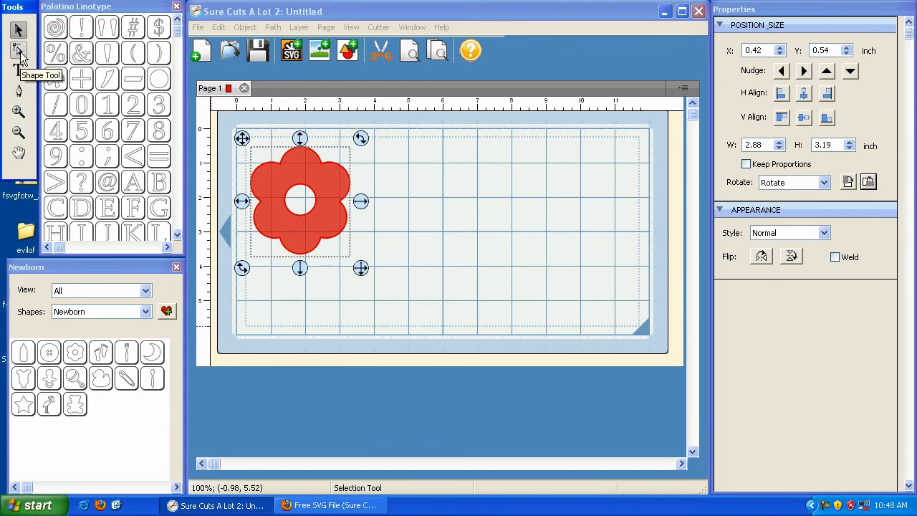
pyautogui.moveTo(18, 89)
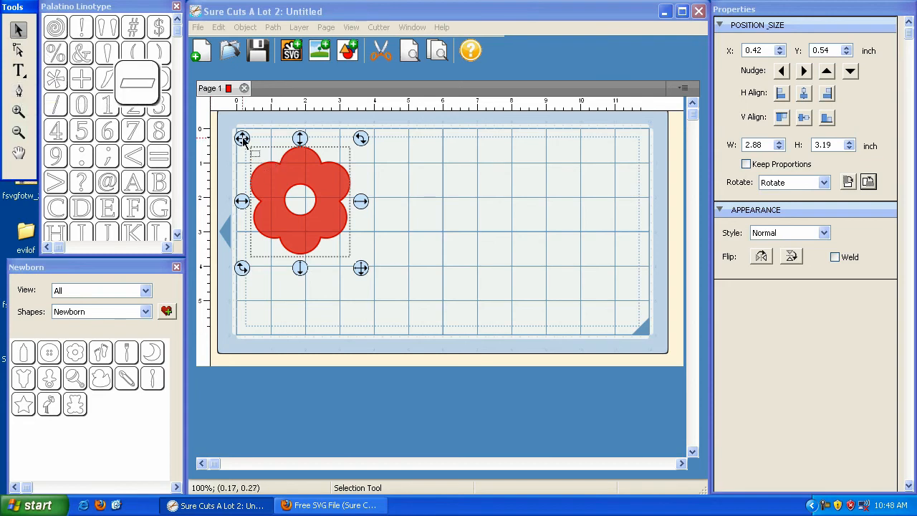
pyautogui.moveTo(299, 201); pyautogui.dragTo(332, 208)
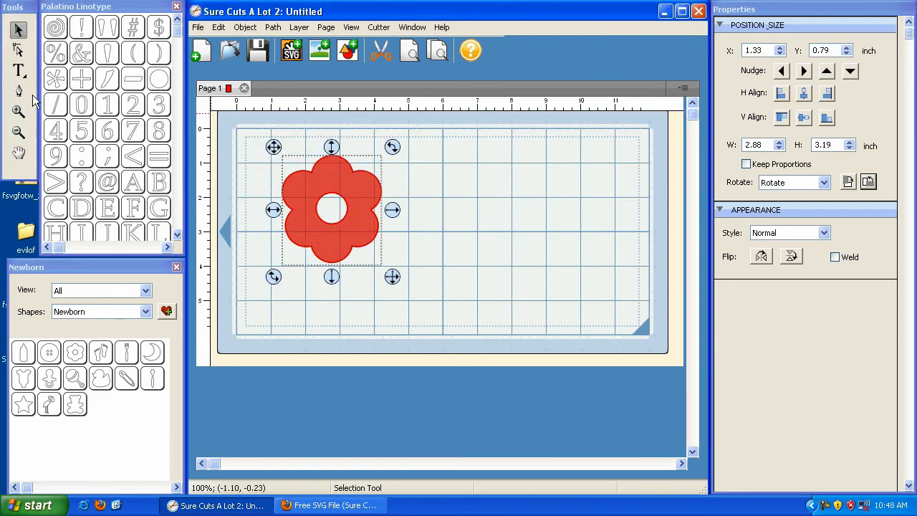
pyautogui.moveTo(18, 51)
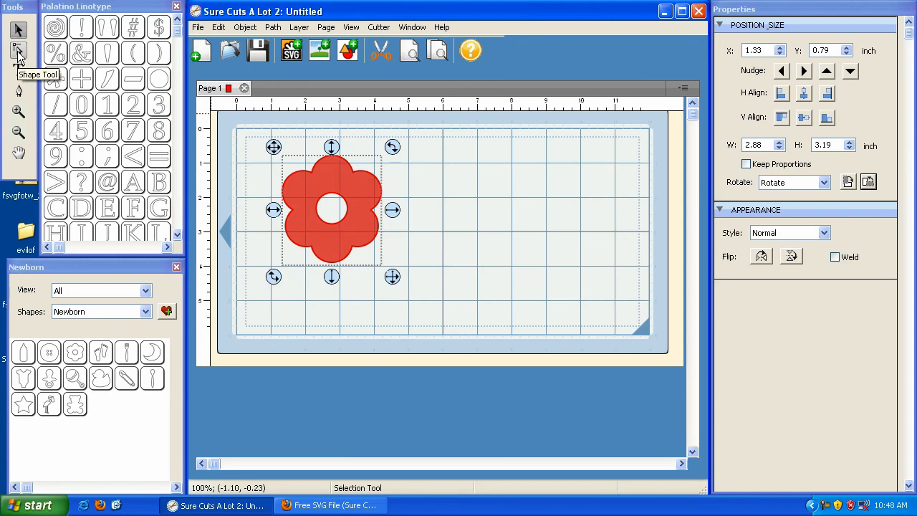
pyautogui.click(17, 52)
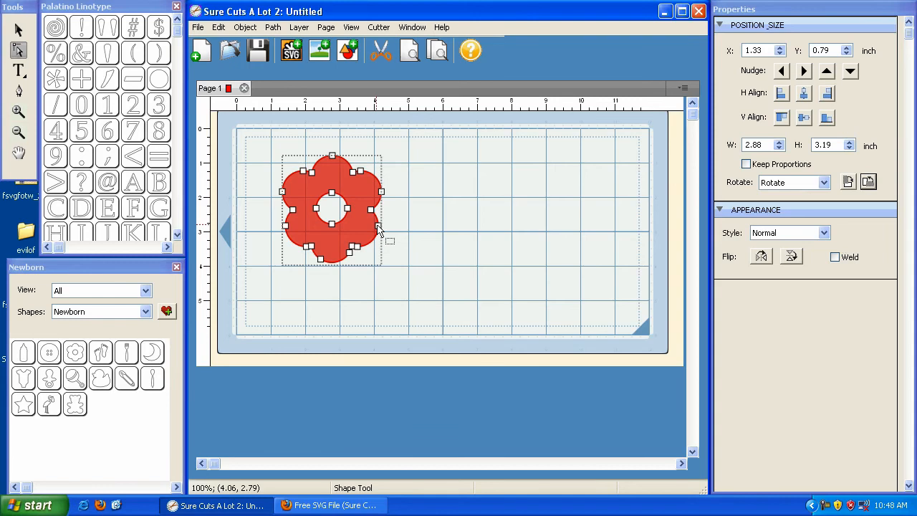
pyautogui.moveTo(371, 157)
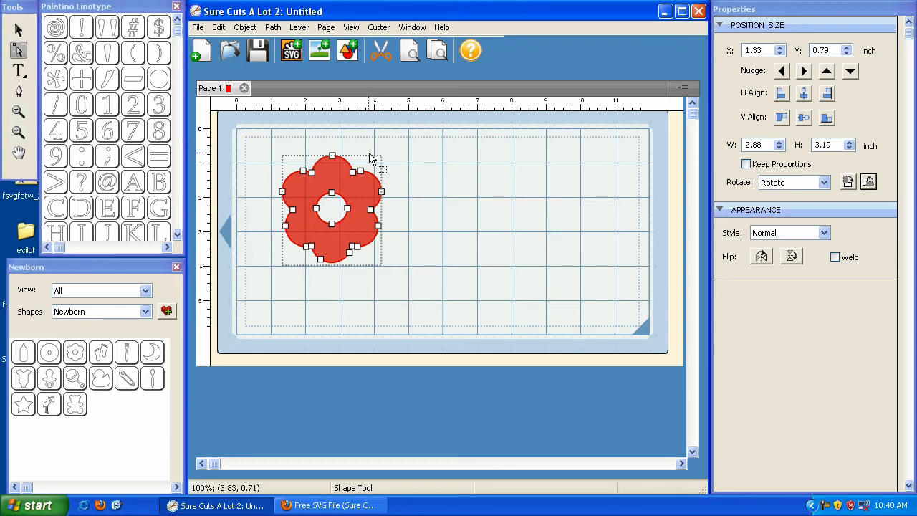
pyautogui.moveTo(385, 194)
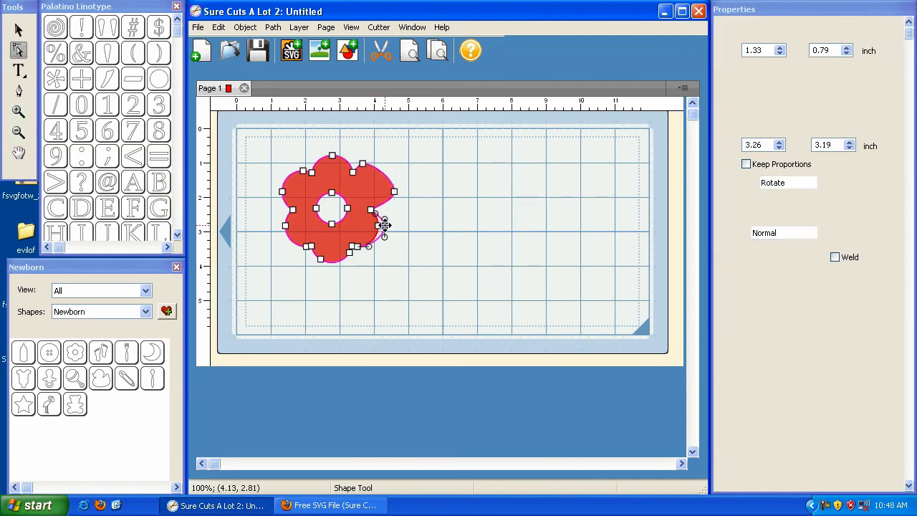
pyautogui.moveTo(384, 227); pyautogui.dragTo(344, 265)
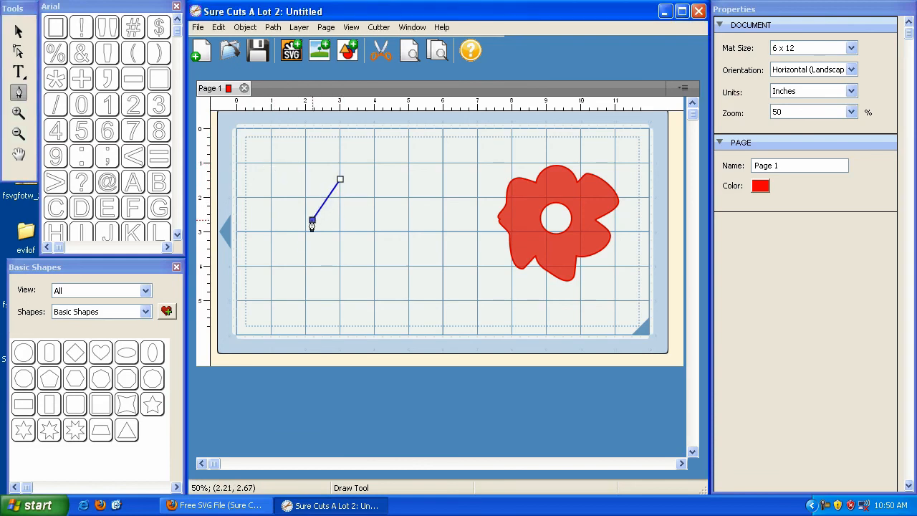
# Draw a multi-segment zigzag path with one downward-curving section beside the flower.
pyautogui.moveTo(312, 222); pyautogui.dragTo(271, 232)
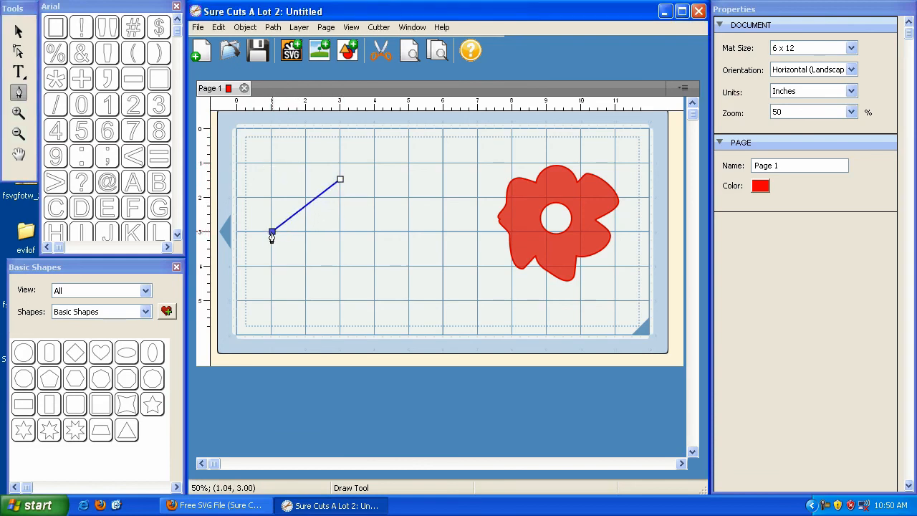
pyautogui.click(301, 264)
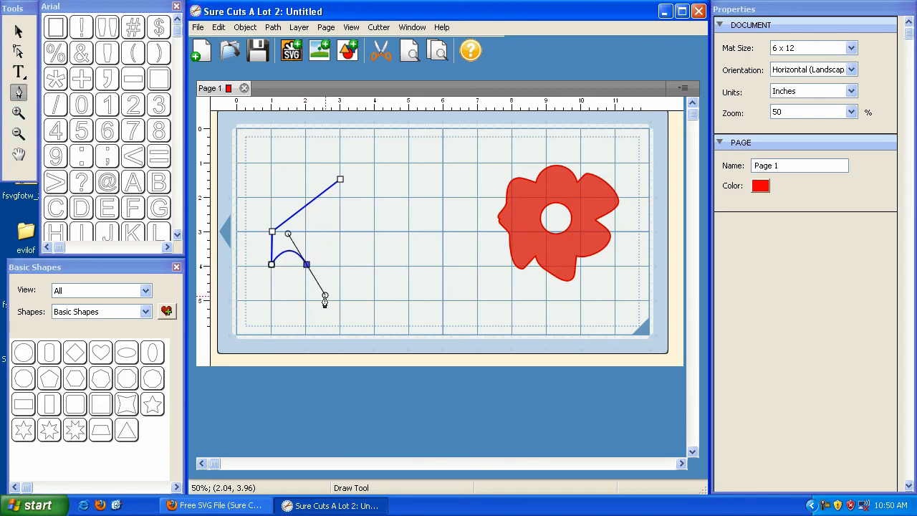
pyautogui.moveTo(323, 295); pyautogui.dragTo(332, 300)
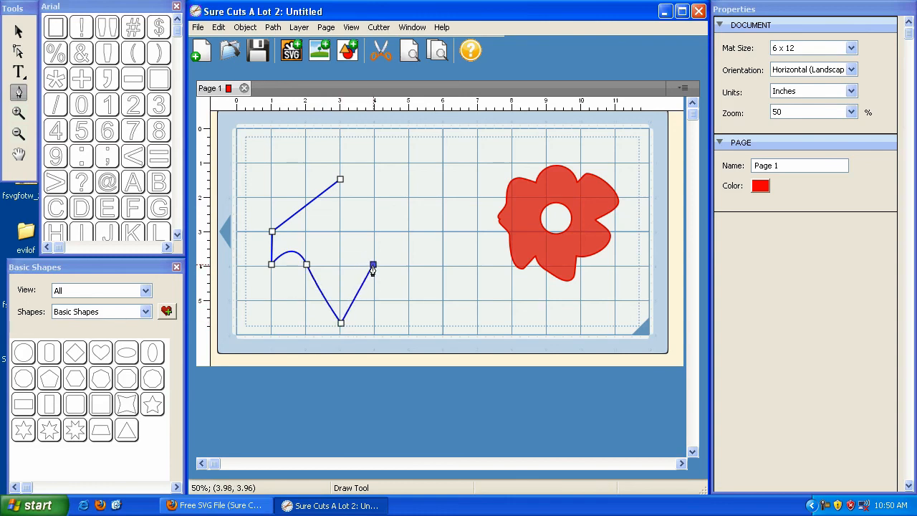
pyautogui.moveTo(373, 265); pyautogui.dragTo(408, 265)
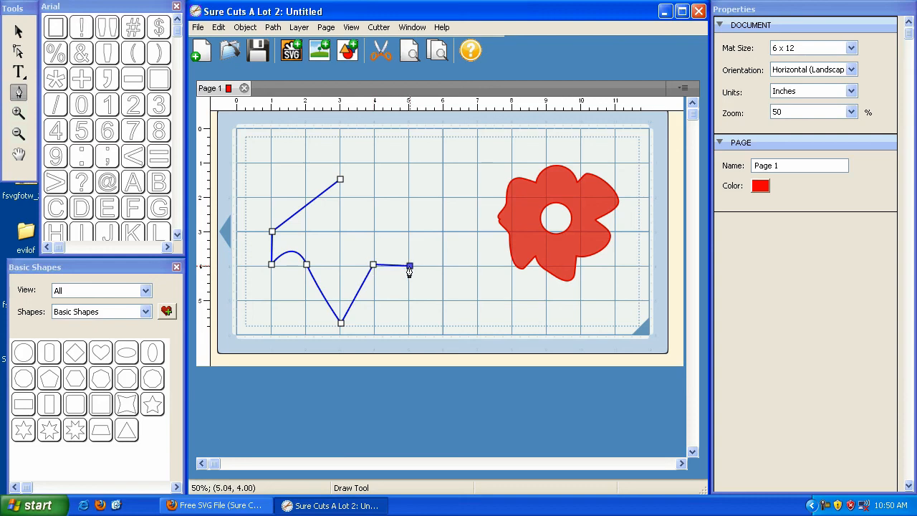